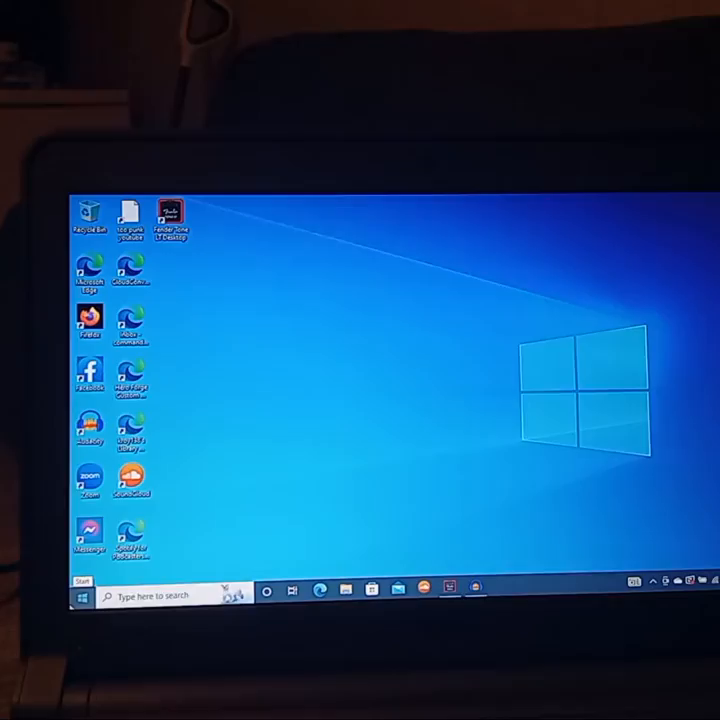
Step: Open Windows Settings from the Start menu
left_click(80, 596)
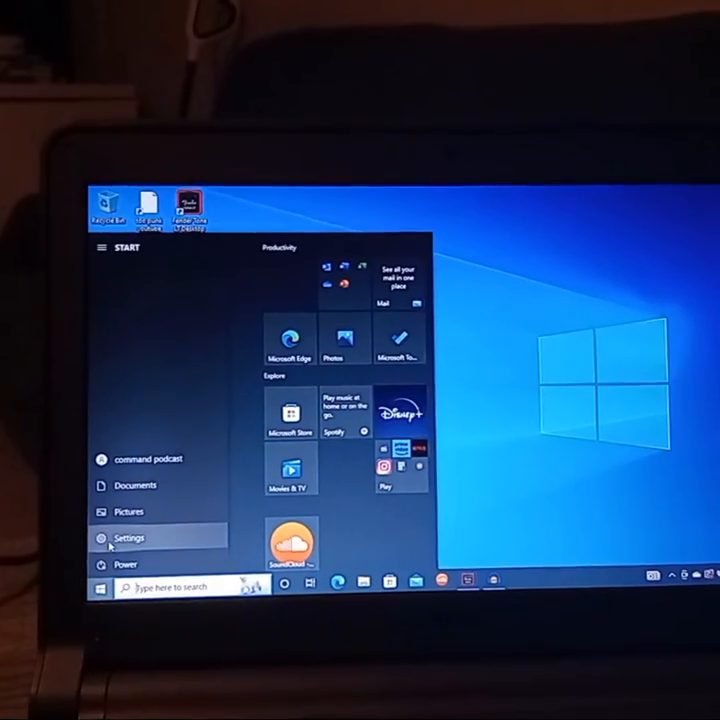
left_click(128, 538)
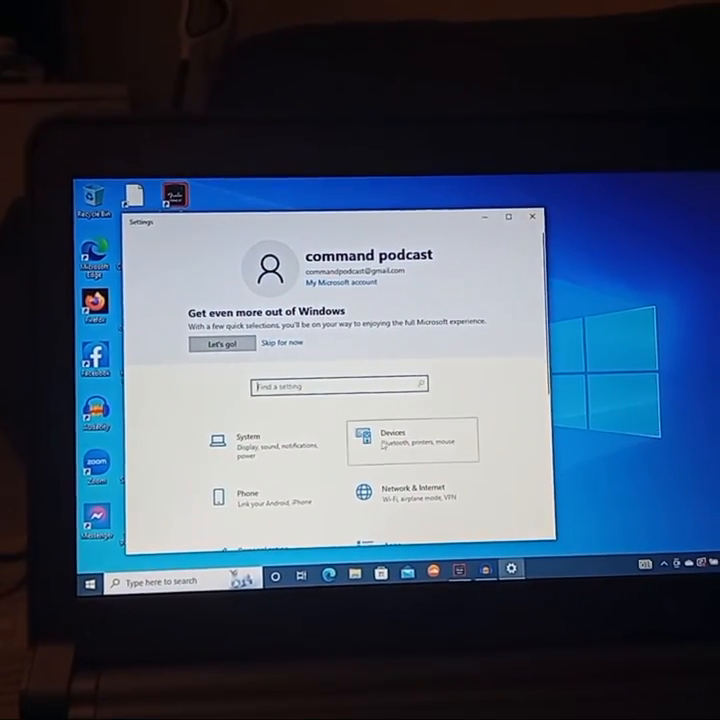
Step: Find Rumble LT 25 under Devices and open the Devices and Printers list
left_click(411, 438)
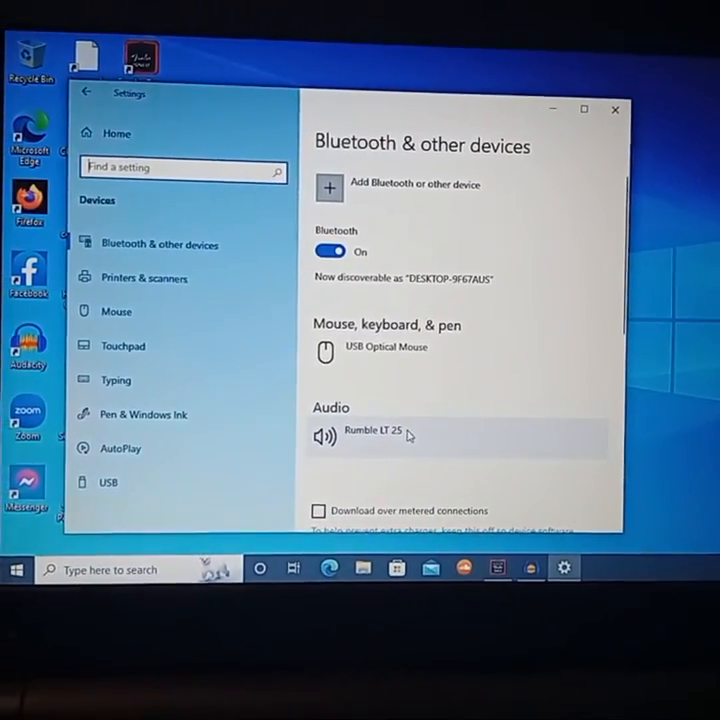
scroll("down", 3)
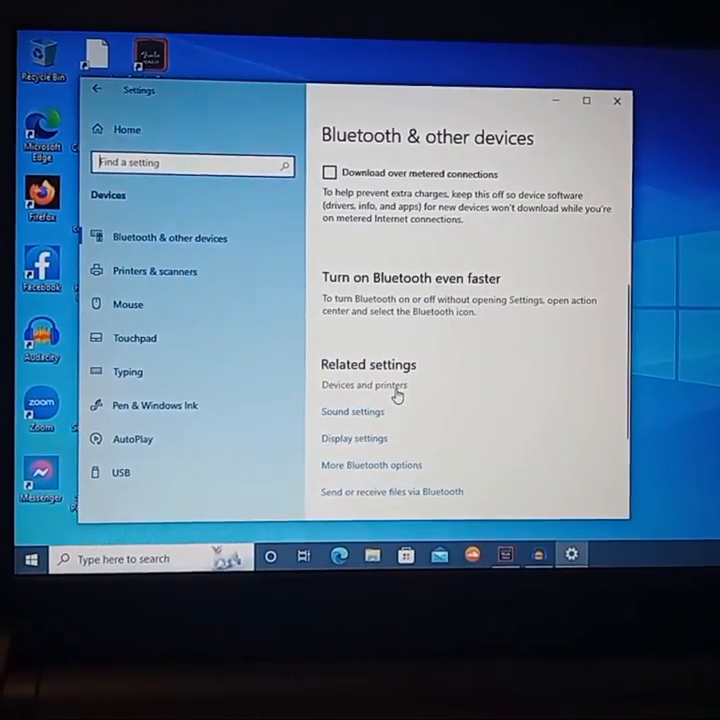
left_click(364, 385)
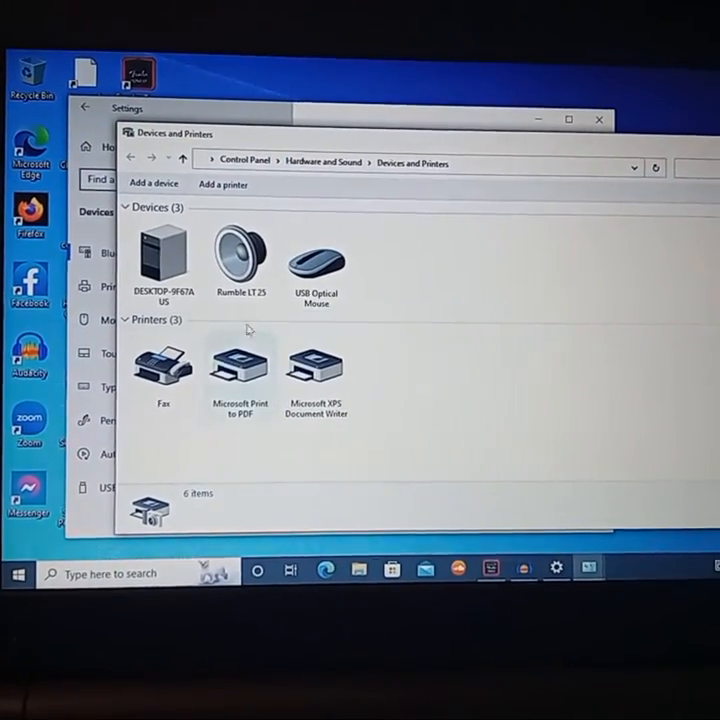
Step: Open Sound settings from the Rumble LT 25's right-click menu
left_click(240, 255)
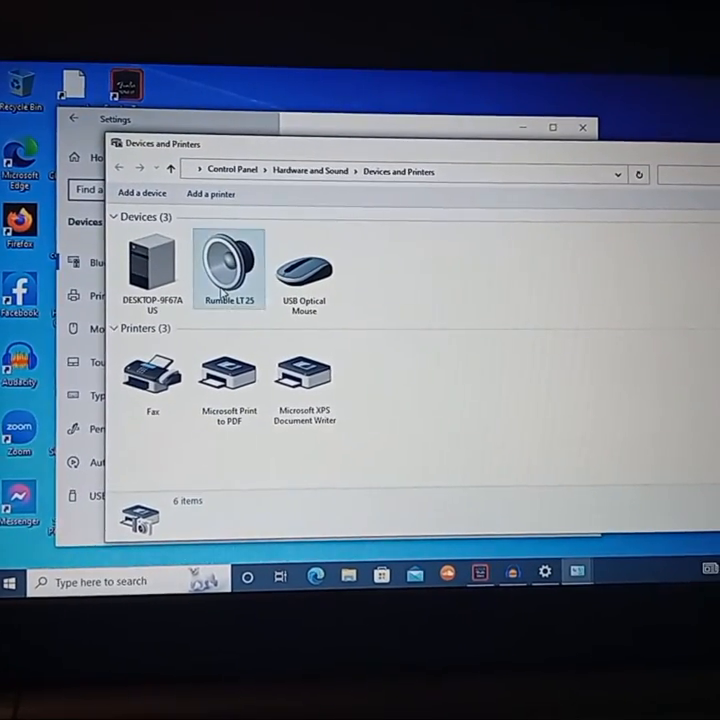
right_click(228, 260)
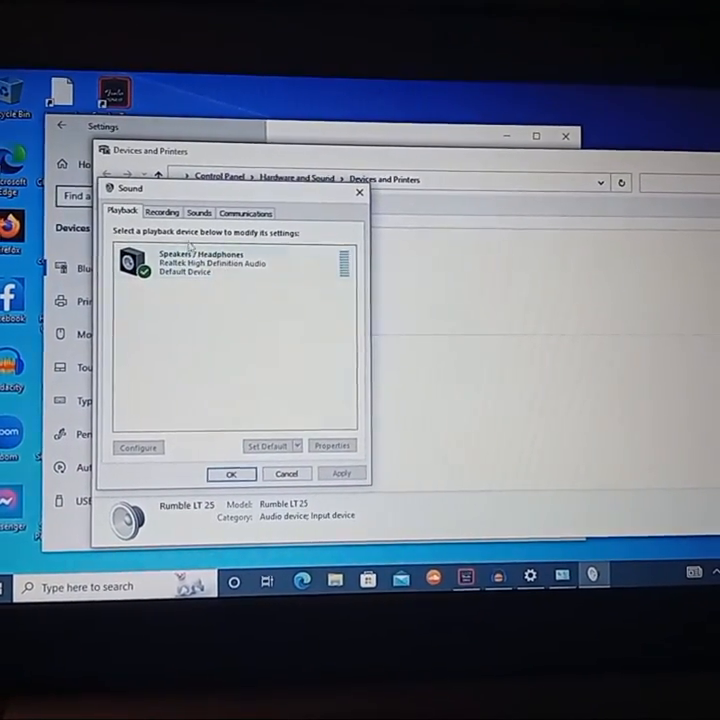
Step: Open properties for Internal AUX Jack (Rumble LT 25) on the Recording tab
left_click(169, 211)
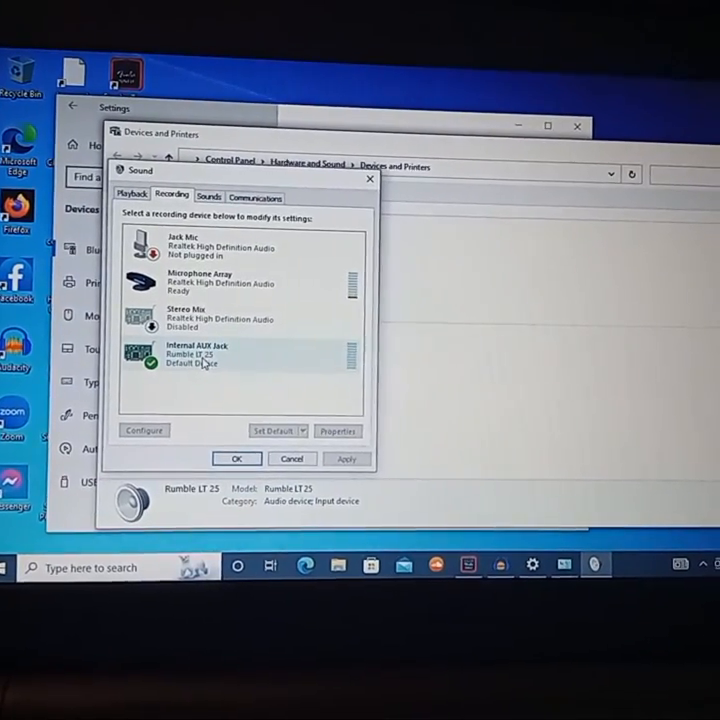
left_click(337, 430)
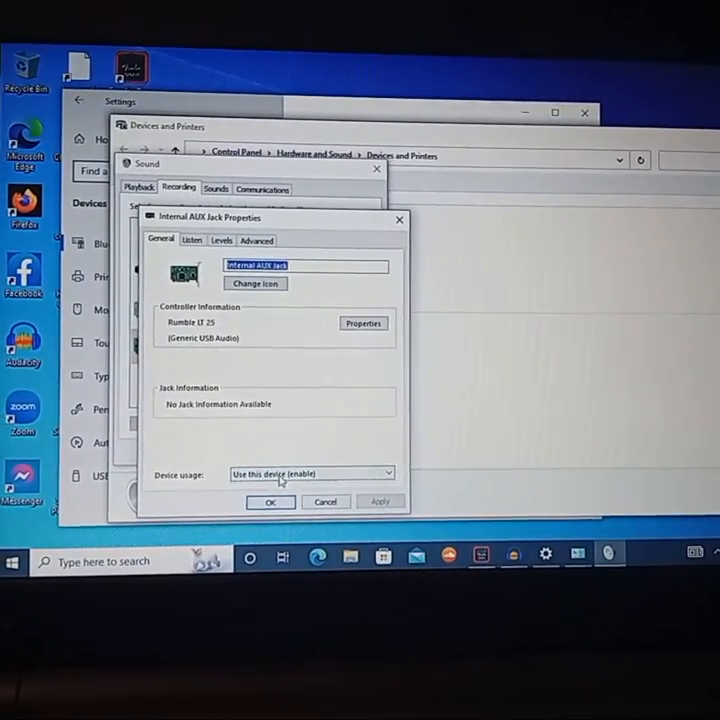
left_click(310, 473)
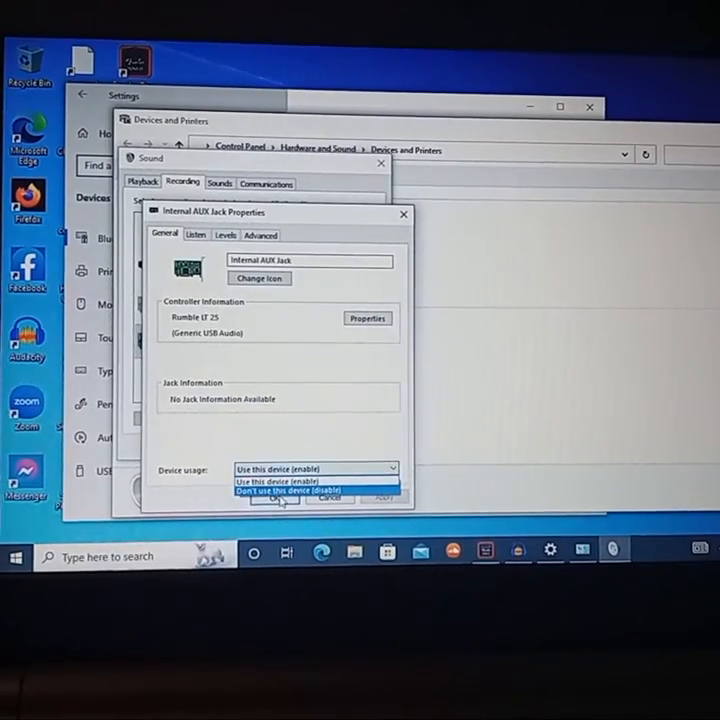
left_click(300, 480)
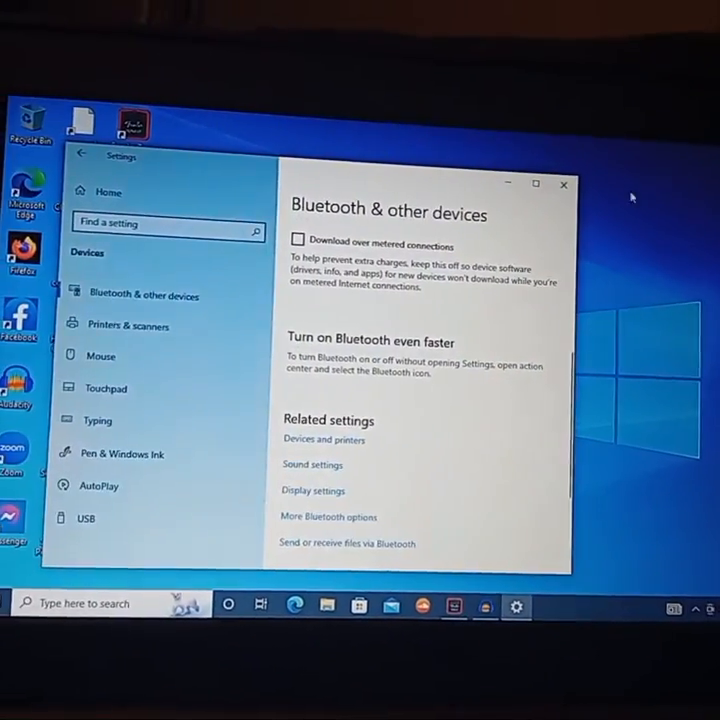
Step: Close Windows Settings and switch to Audacity
left_click(563, 185)
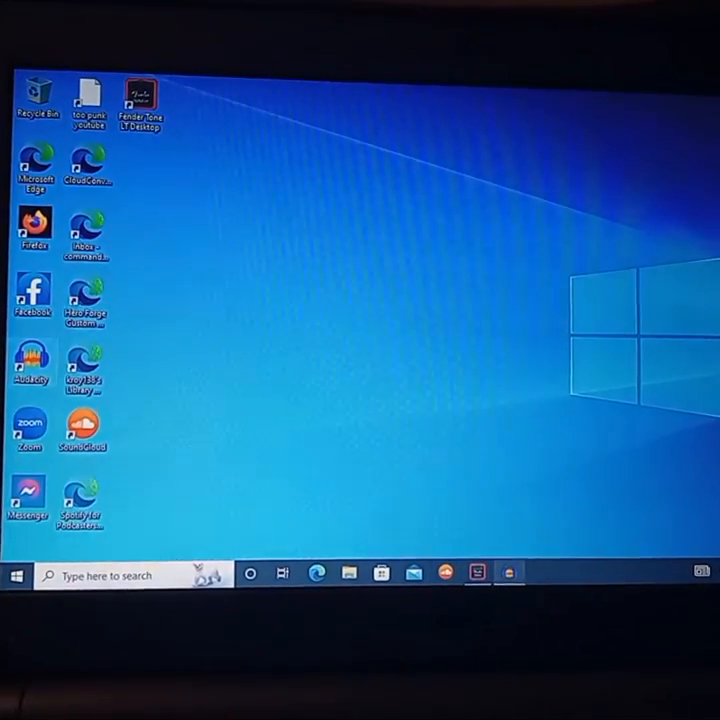
left_click(476, 573)
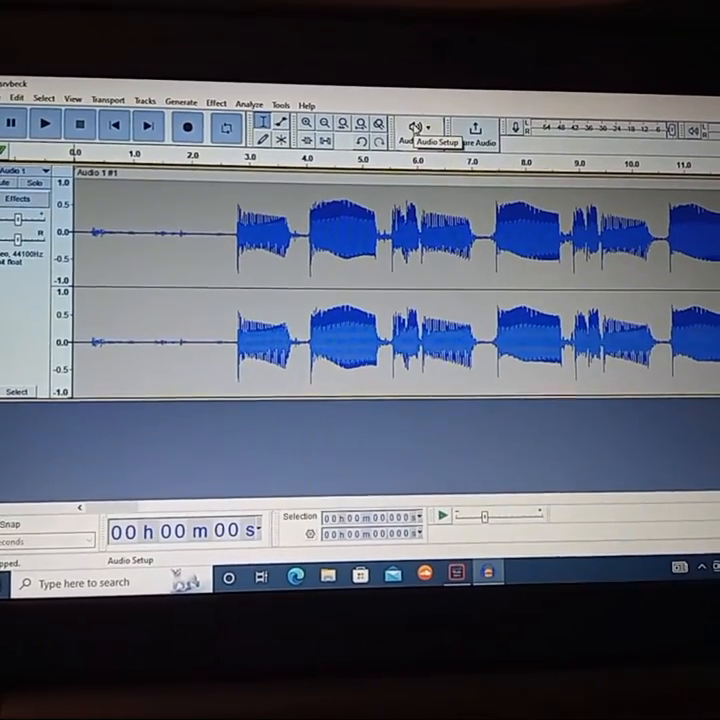
Step: Choose Internal AUX Jack (Rumble LT 25) as Audacity's recording device
left_click(425, 128)
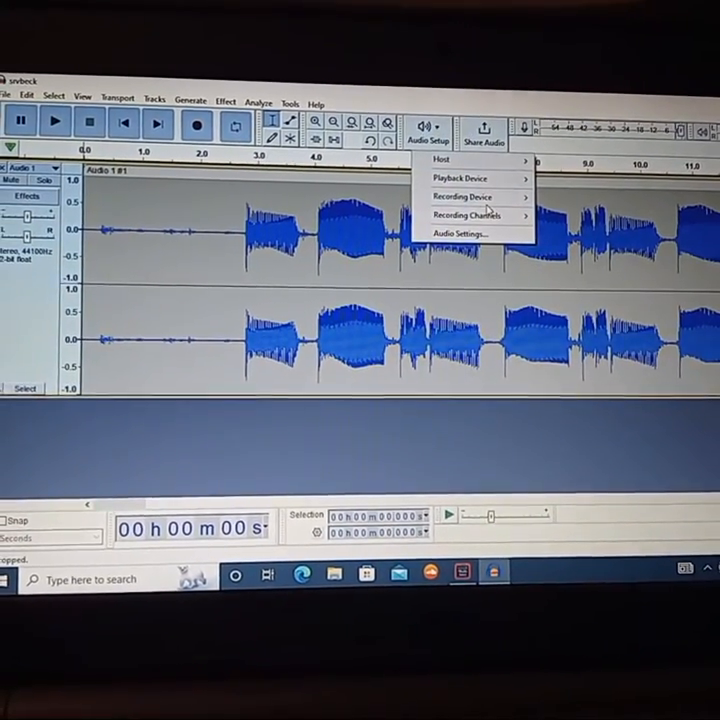
mouse_move(463, 197)
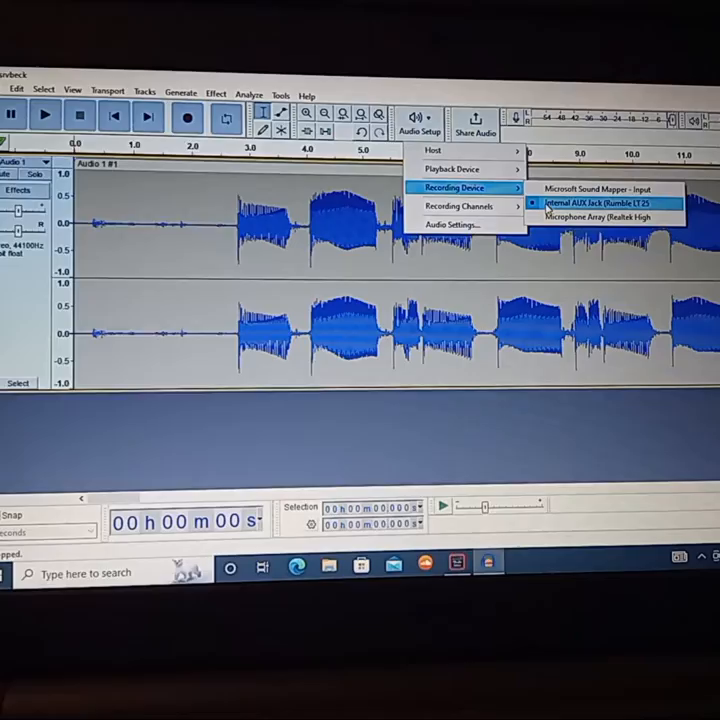
left_click(600, 203)
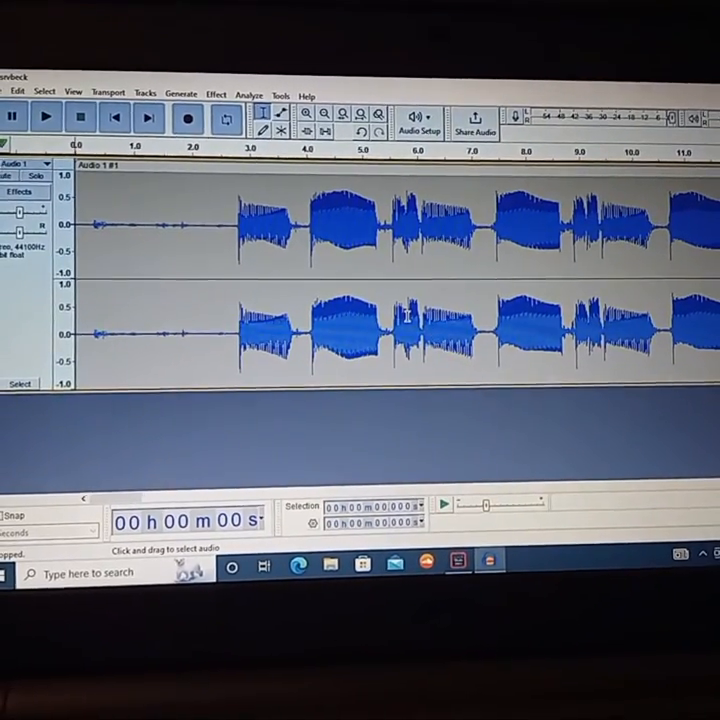